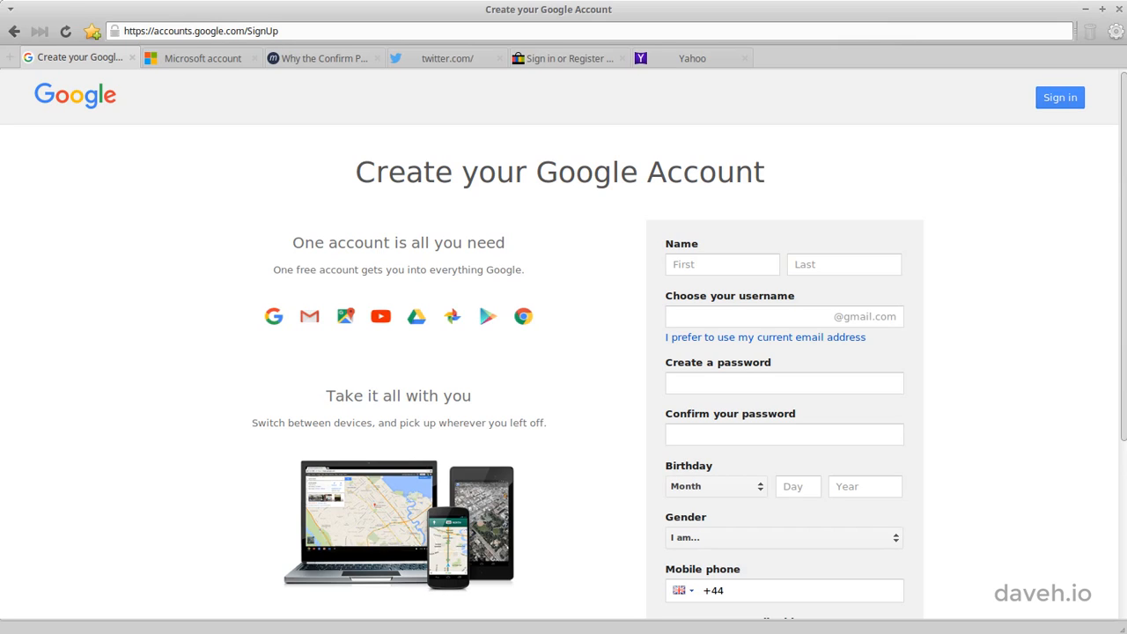
{"action": "mouse_move", "coordinate": [504, 392]}
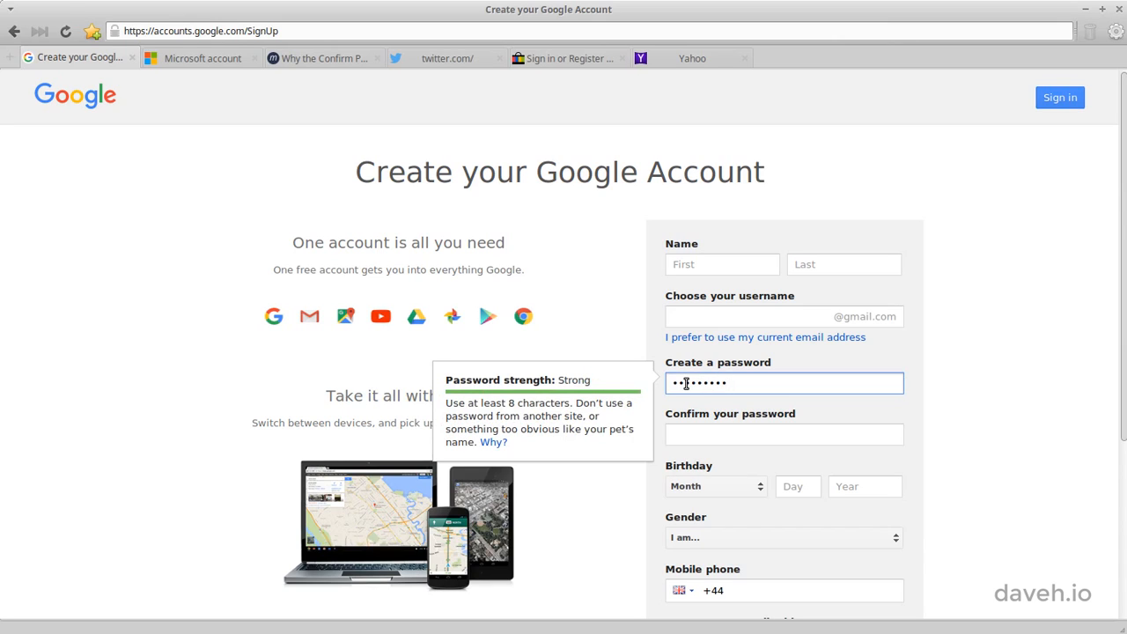
- Enter a masked Google password, begin the confirmation field, then move to Microsoft's signup form
{"action": "type", "text": "•"}
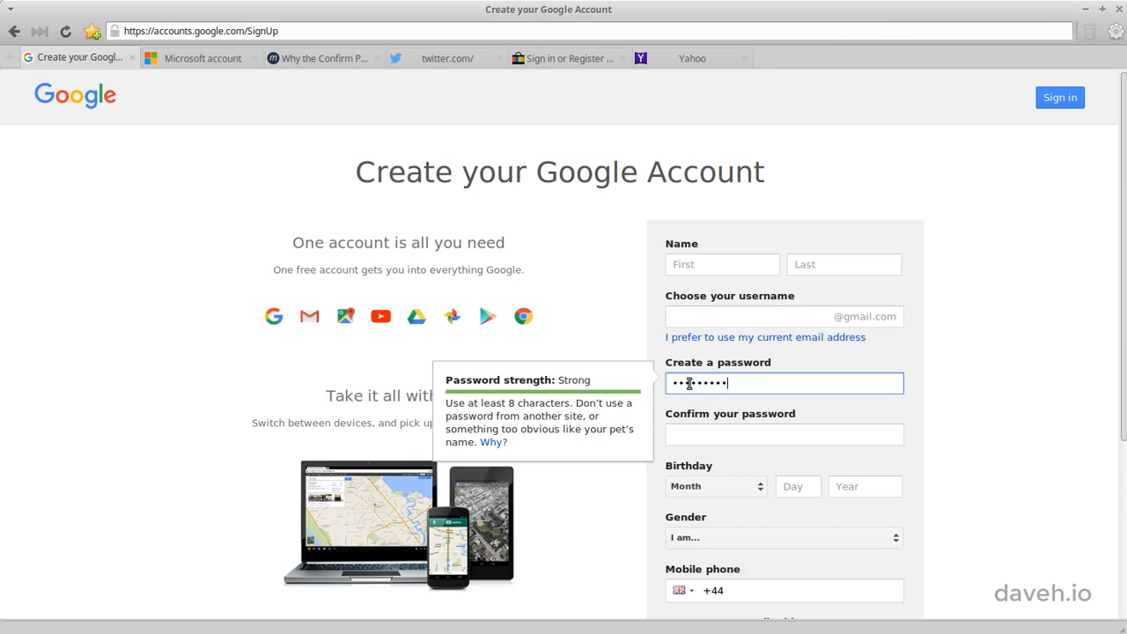
{"action": "left_click", "coordinate": [783, 433]}
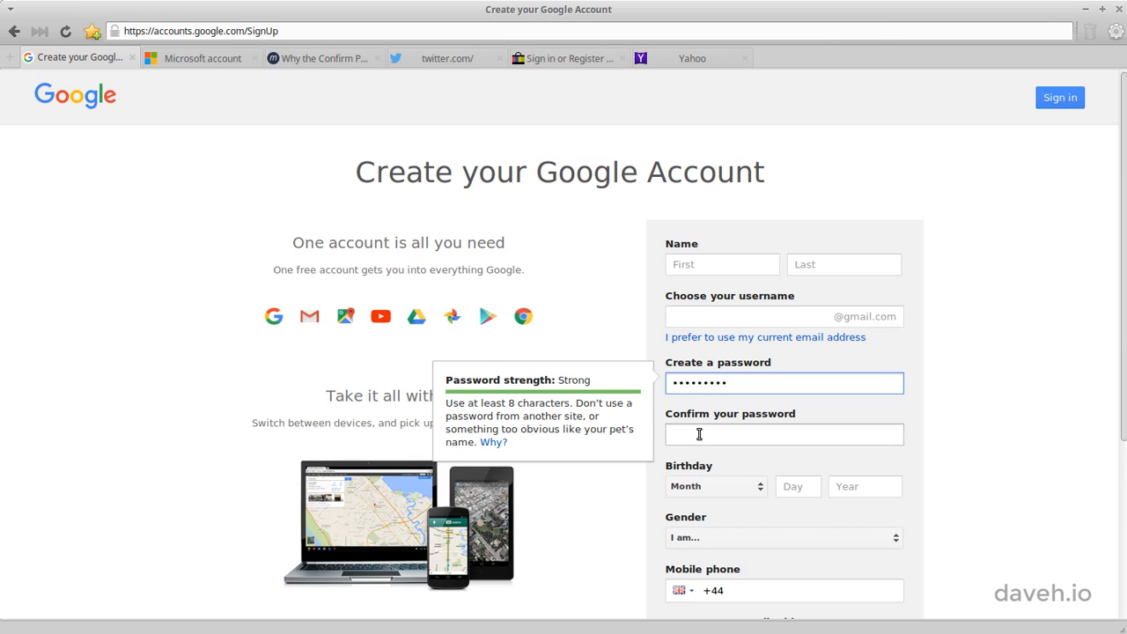
{"action": "left_click", "coordinate": [783, 433]}
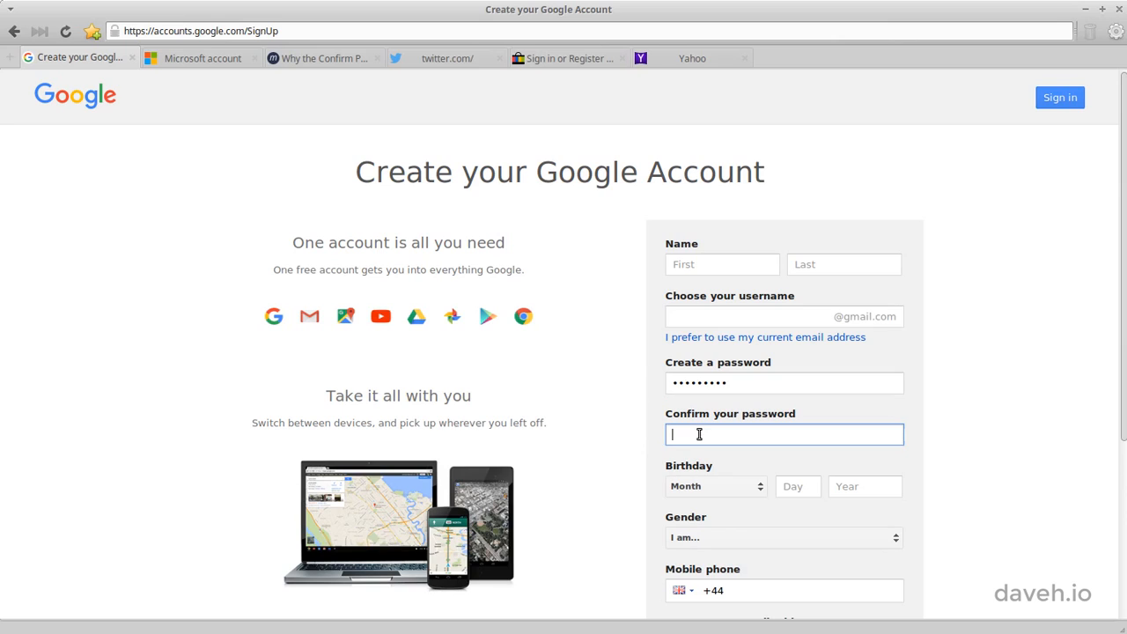
{"action": "type", "text": "•"}
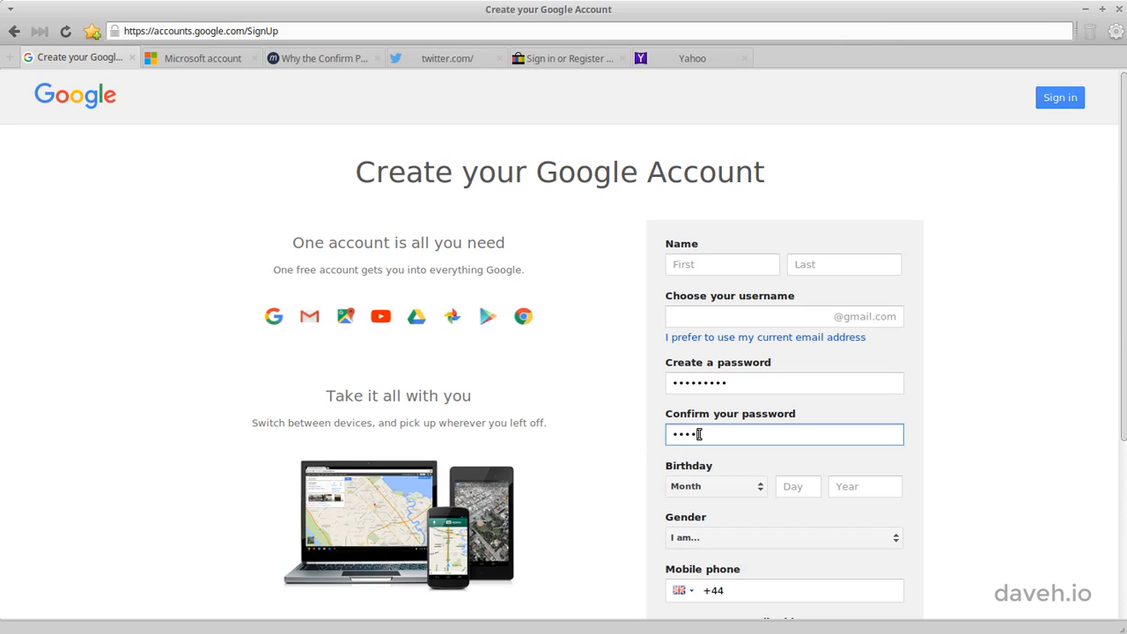
{"action": "left_click", "coordinate": [203, 58]}
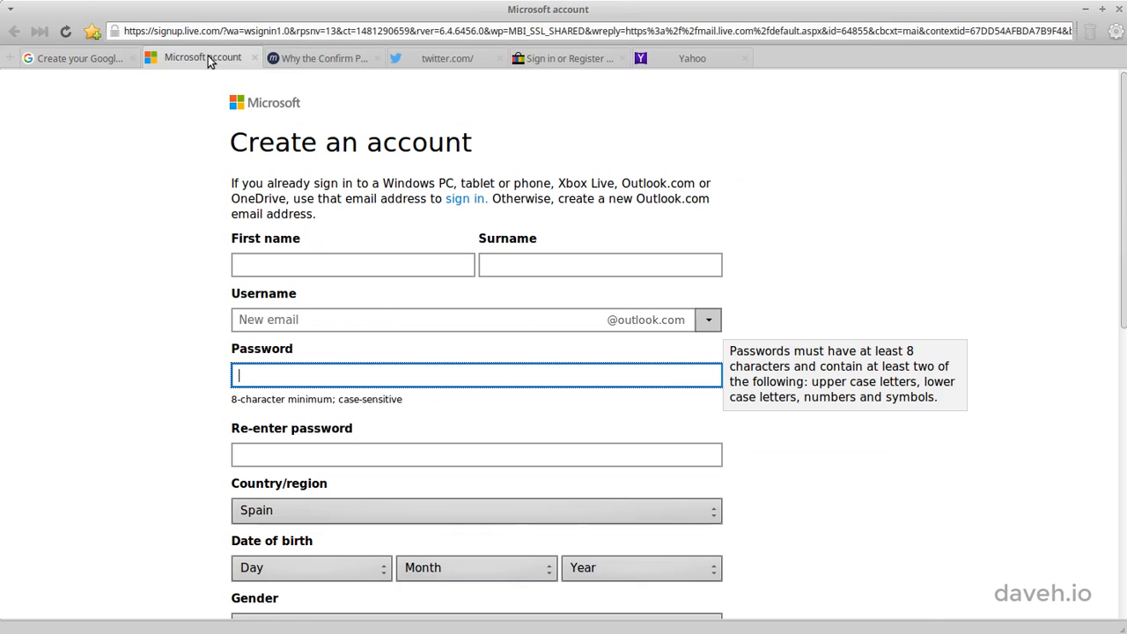
- Enter a masked Microsoft password, begin re-entering it, then bring up the UX Movement confirm-password article
{"action": "type", "text": "••••••"}
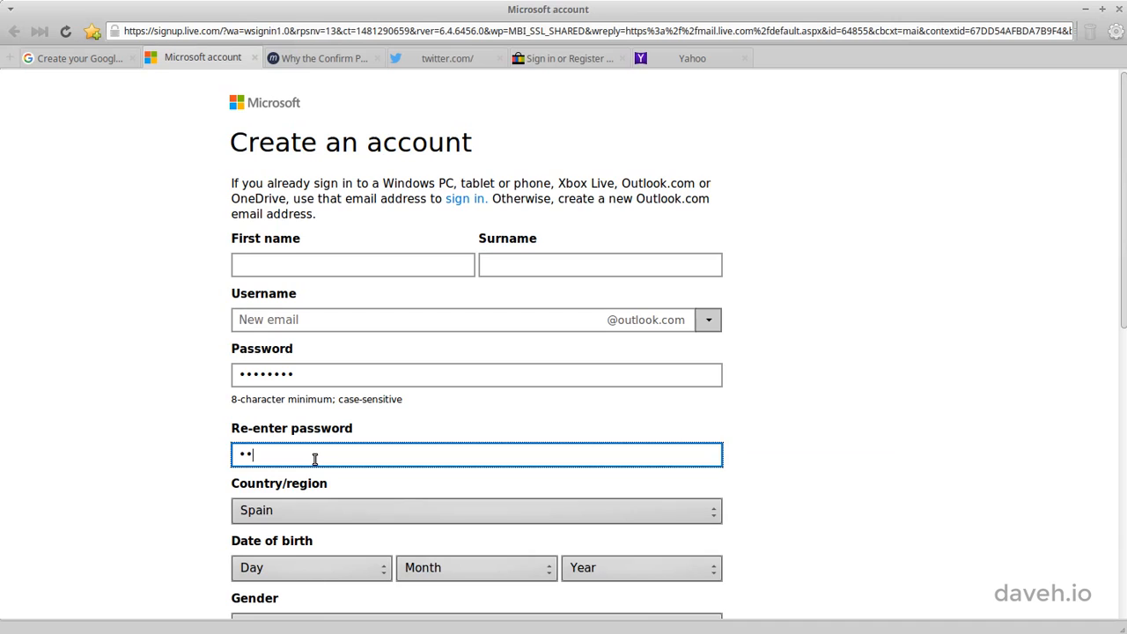
{"action": "type", "text": "••"}
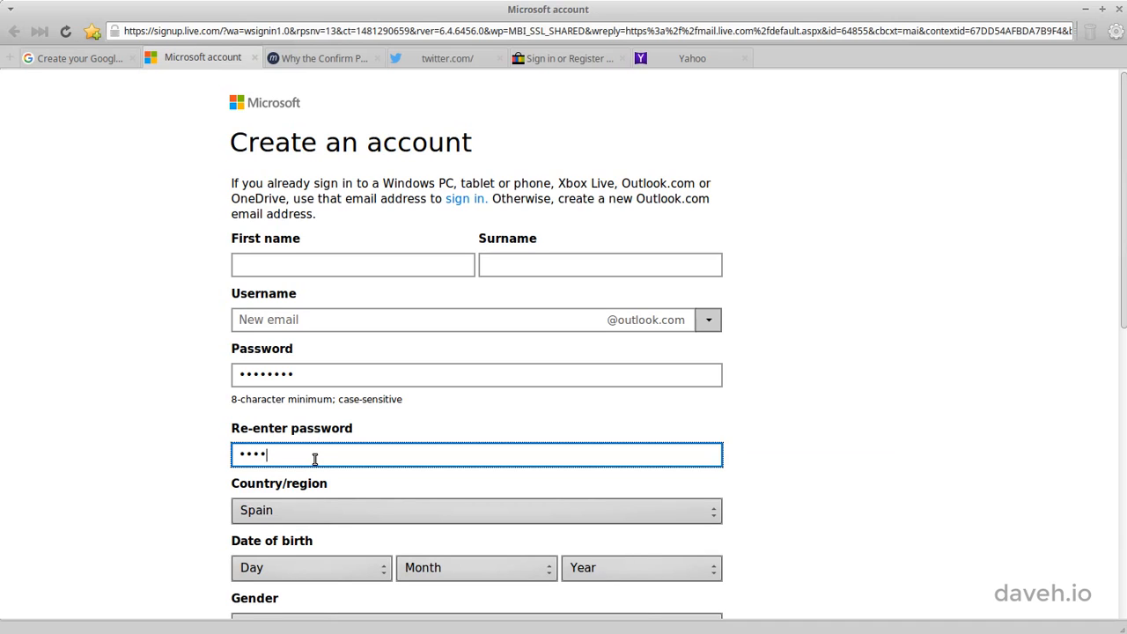
{"action": "left_click", "coordinate": [321, 58]}
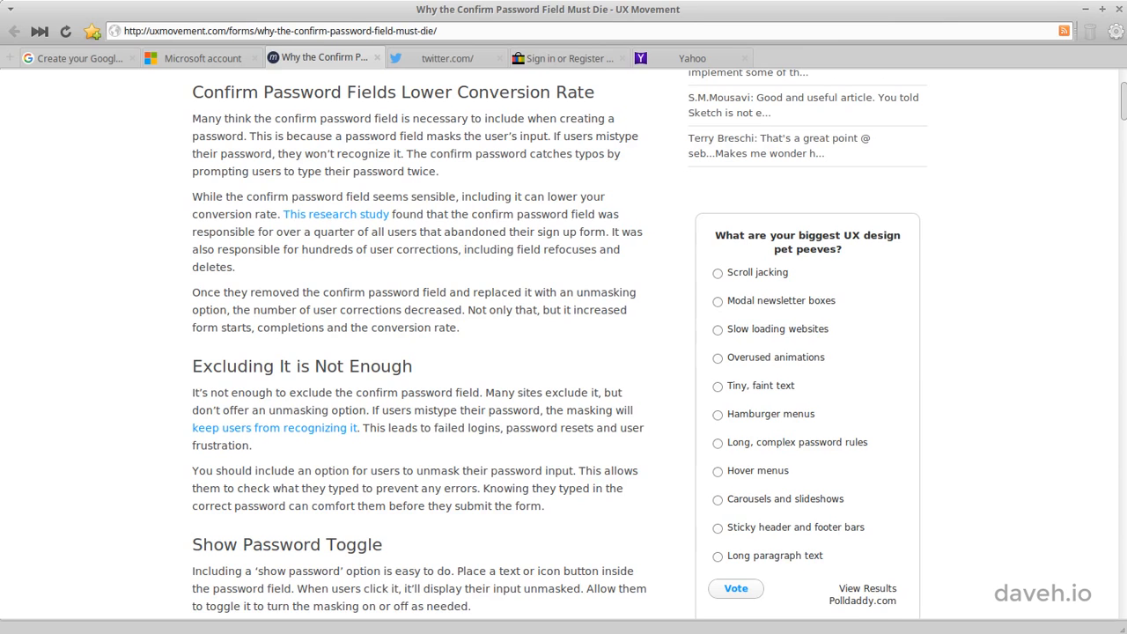
- View Twitter's masked signup password field, then switch to eBay's registration page
{"action": "left_click", "coordinate": [447, 56]}
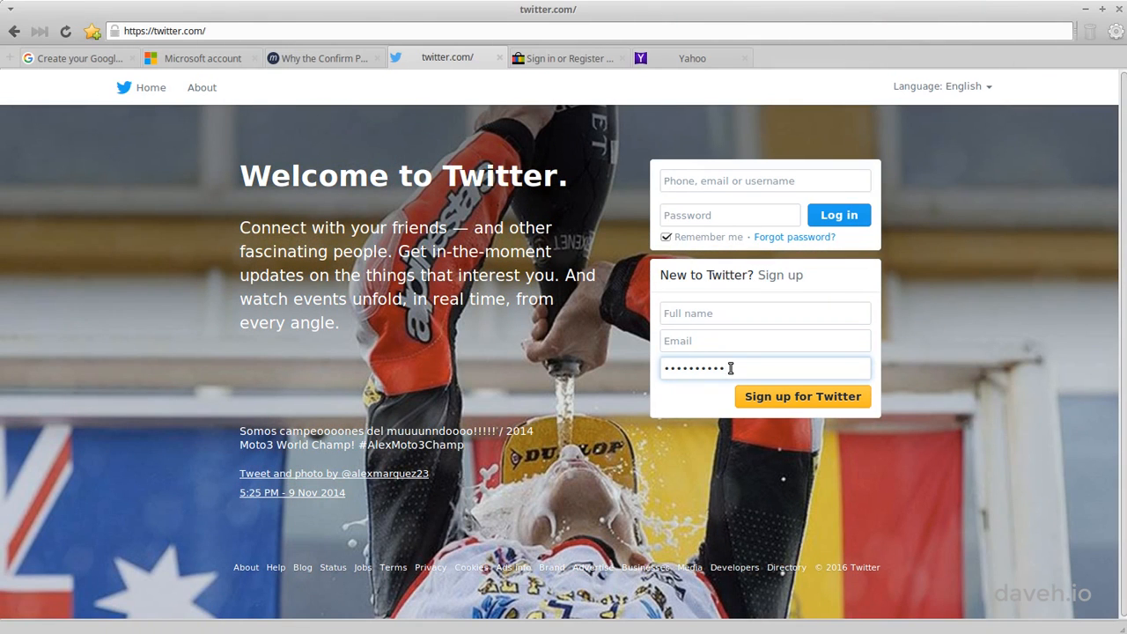
{"action": "left_click", "coordinate": [563, 57]}
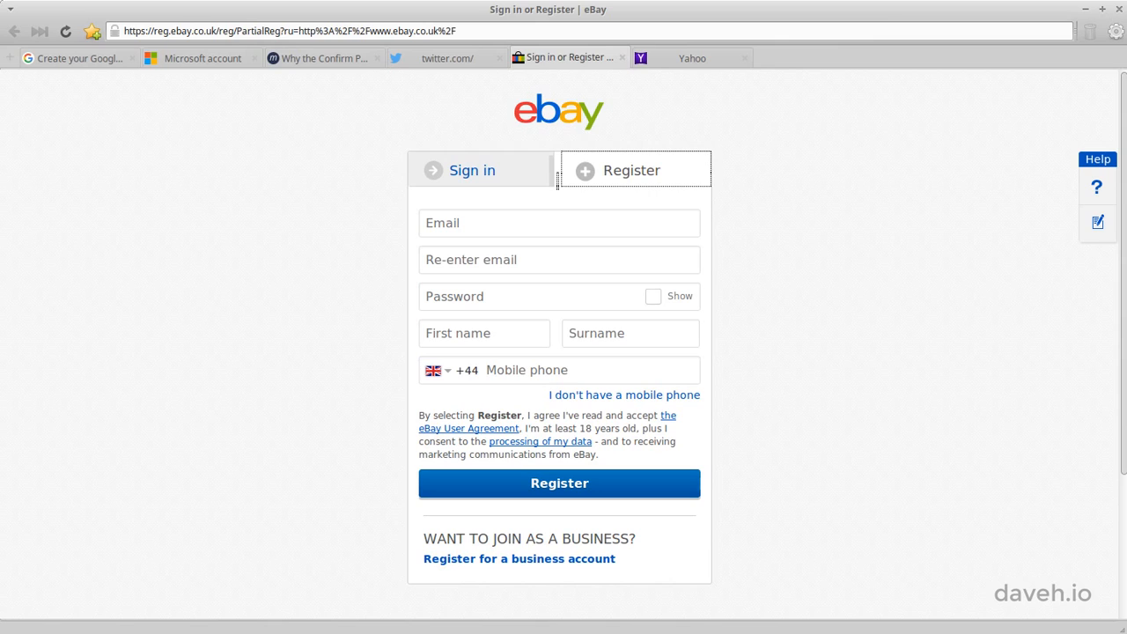
{"action": "left_click", "coordinate": [528, 296]}
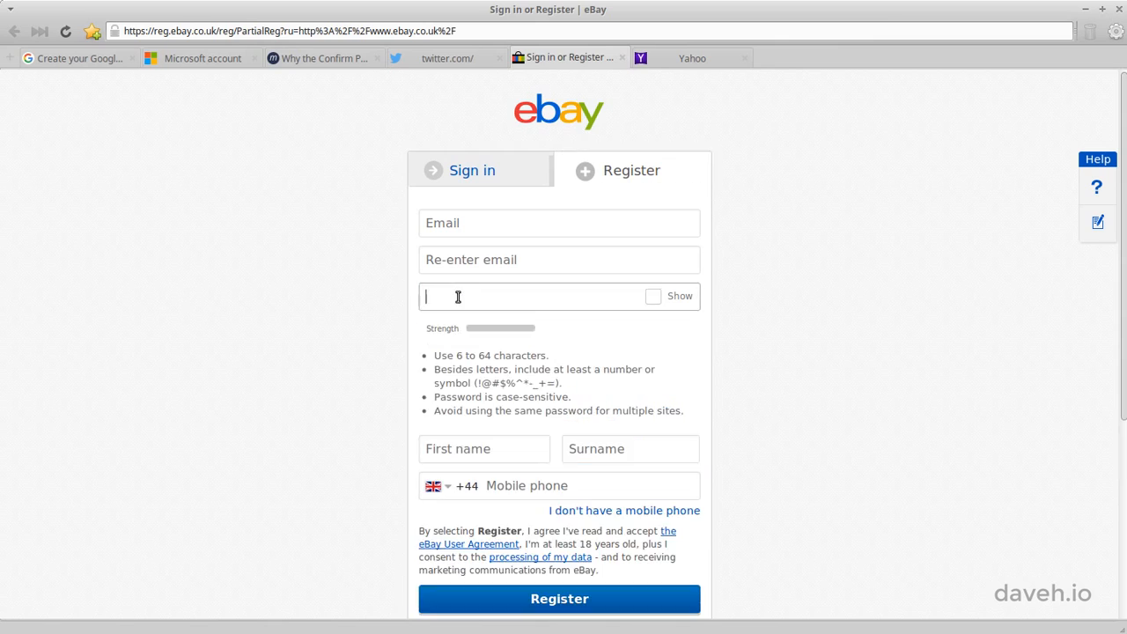
{"action": "type", "text": "abc"}
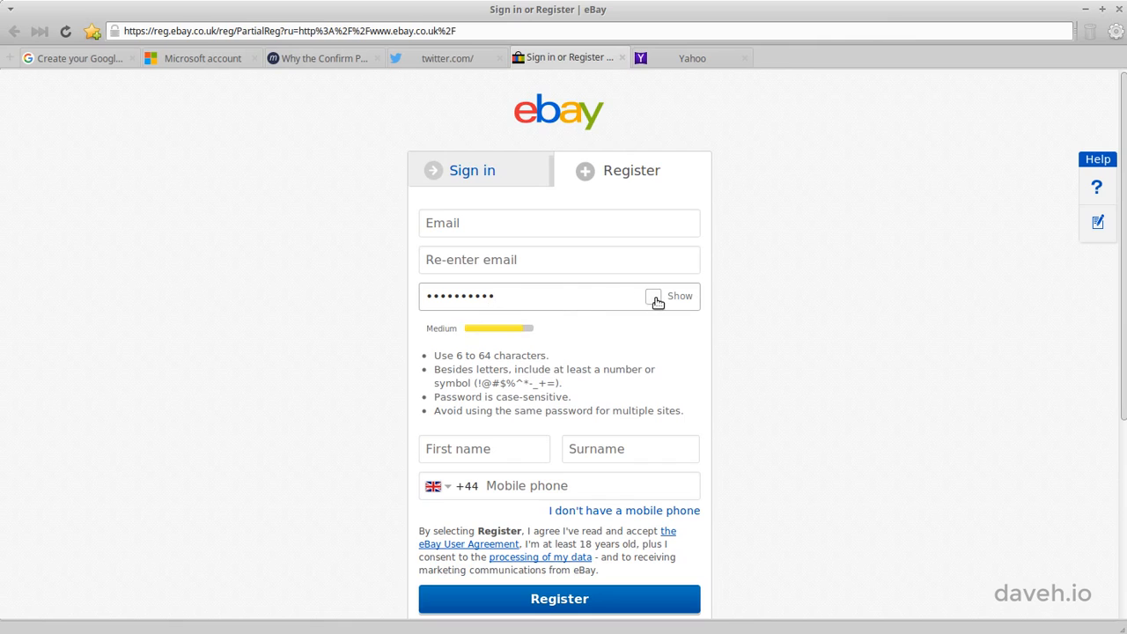
{"action": "left_click", "coordinate": [653, 296]}
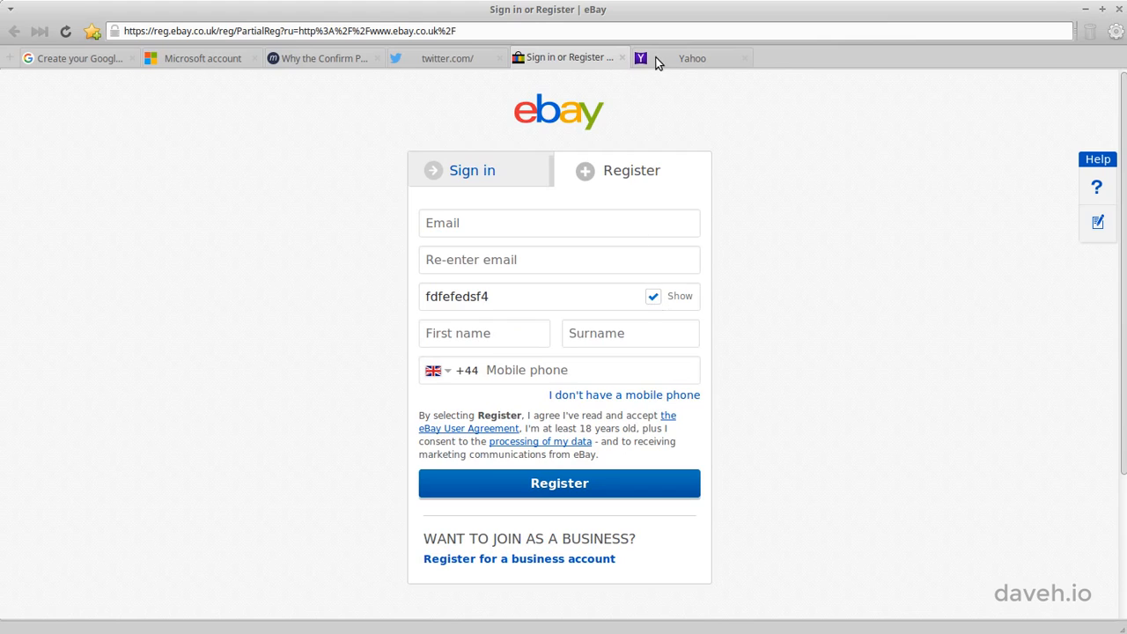
- Switch to Yahoo's sign-up form and unmask its password with the show link
{"action": "left_click", "coordinate": [692, 56]}
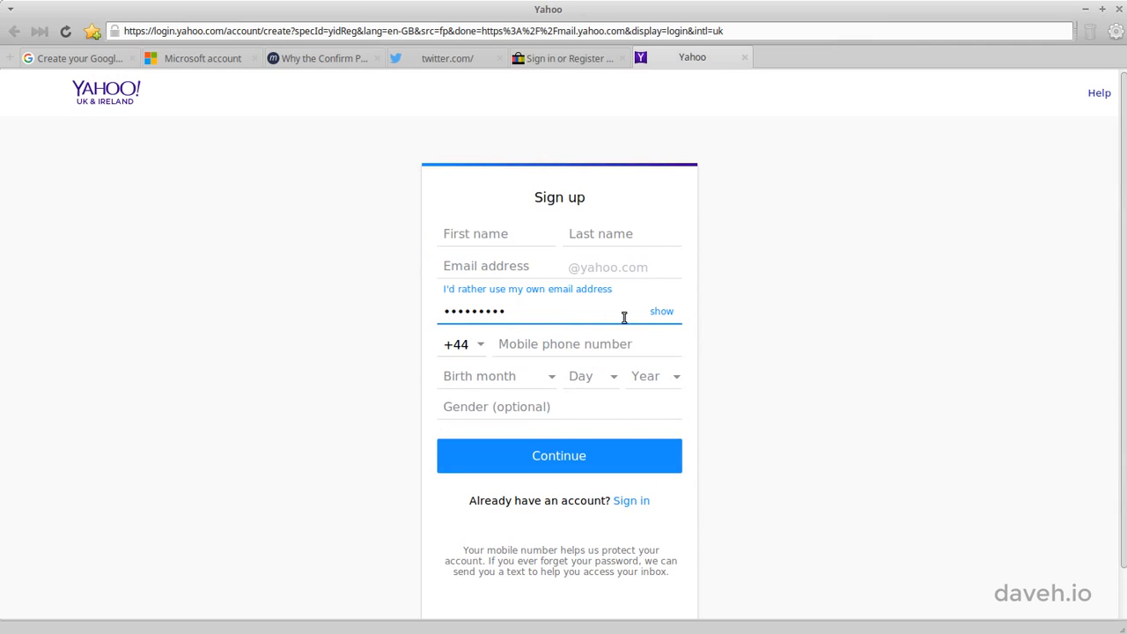
{"action": "left_click", "coordinate": [662, 310]}
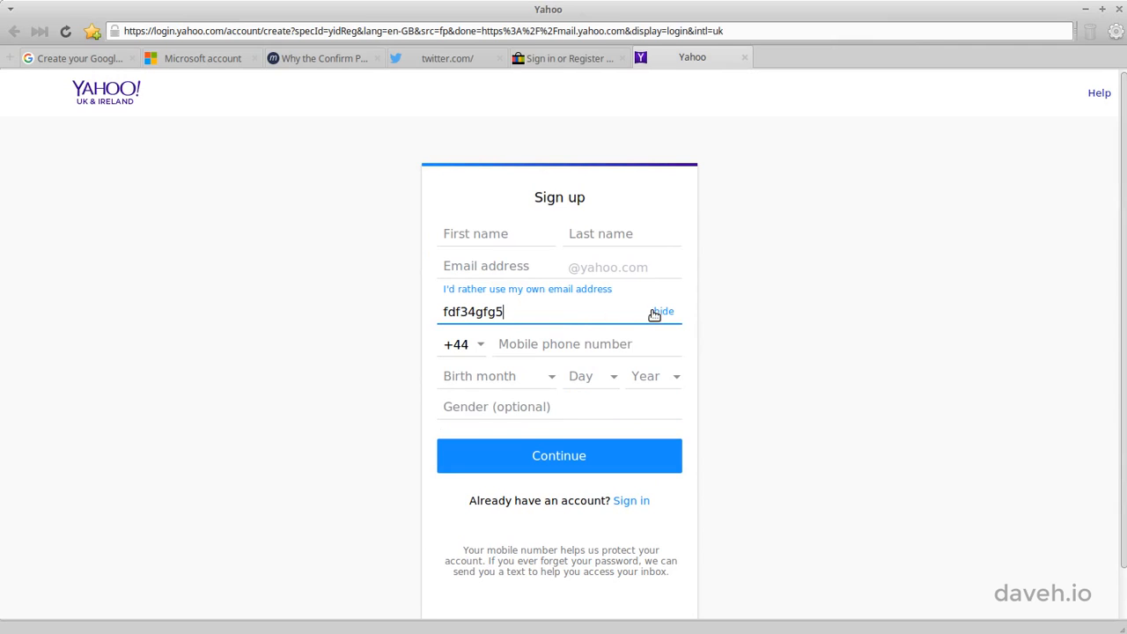